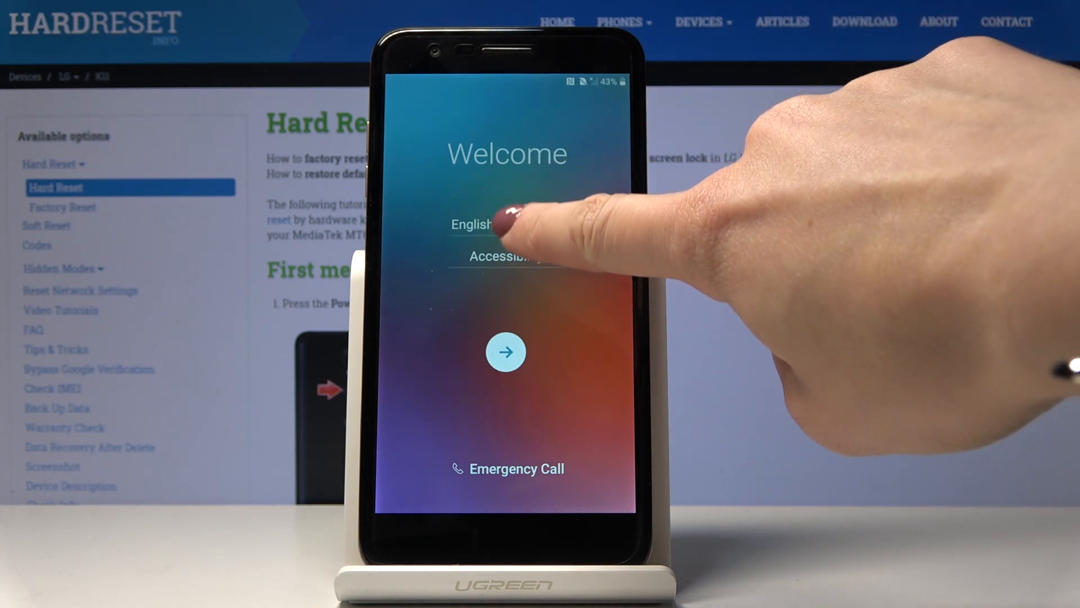
- Choose English (United Kingdom) from the Language Selection list on the Welcome screen
left_click(483, 224)
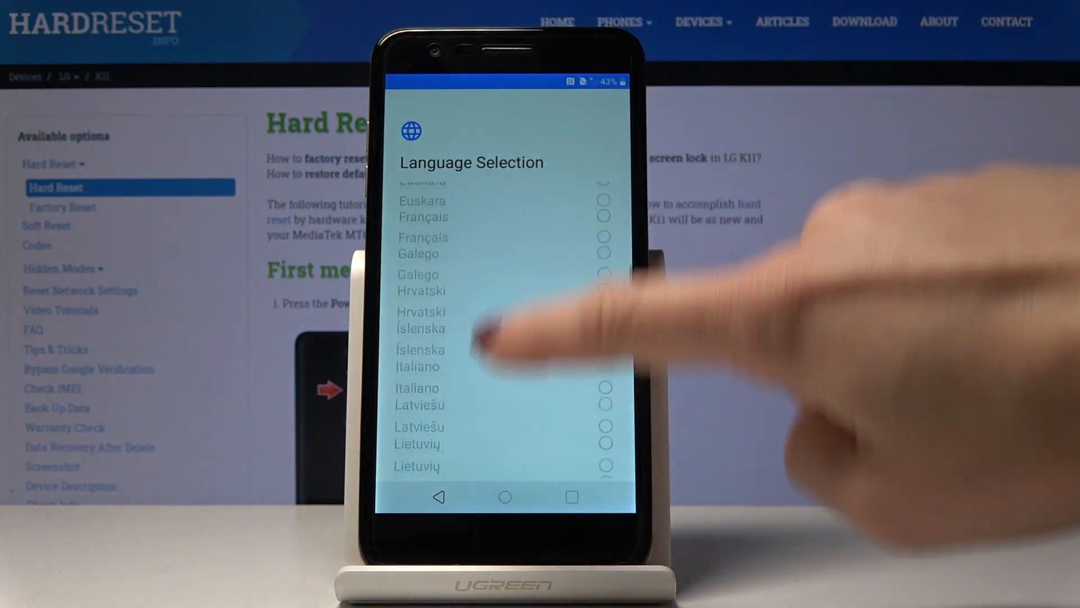
scroll("down", 3)
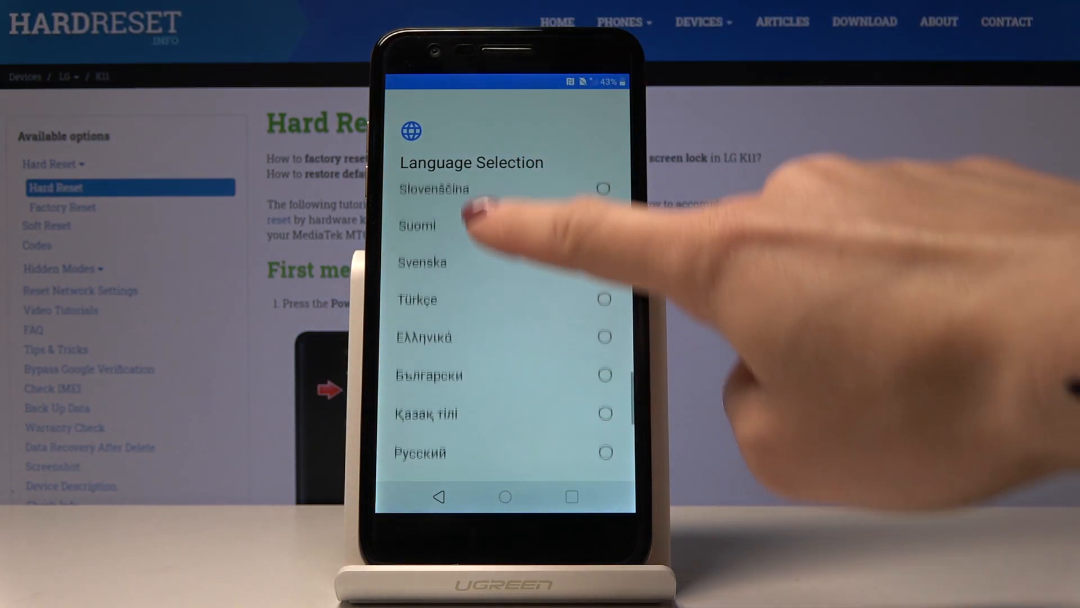
scroll("down", 3)
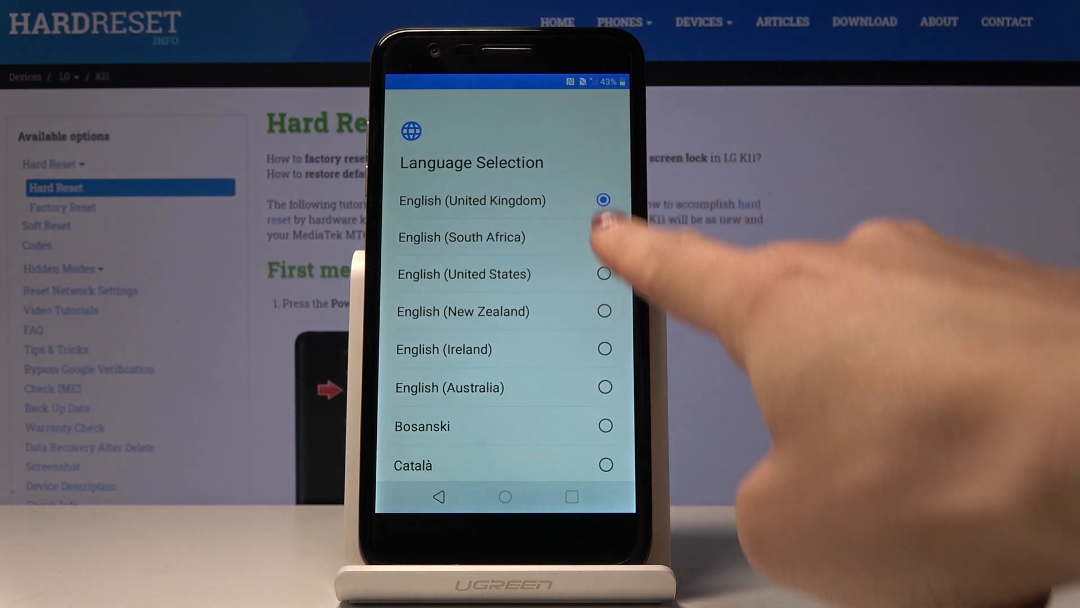
left_click(603, 200)
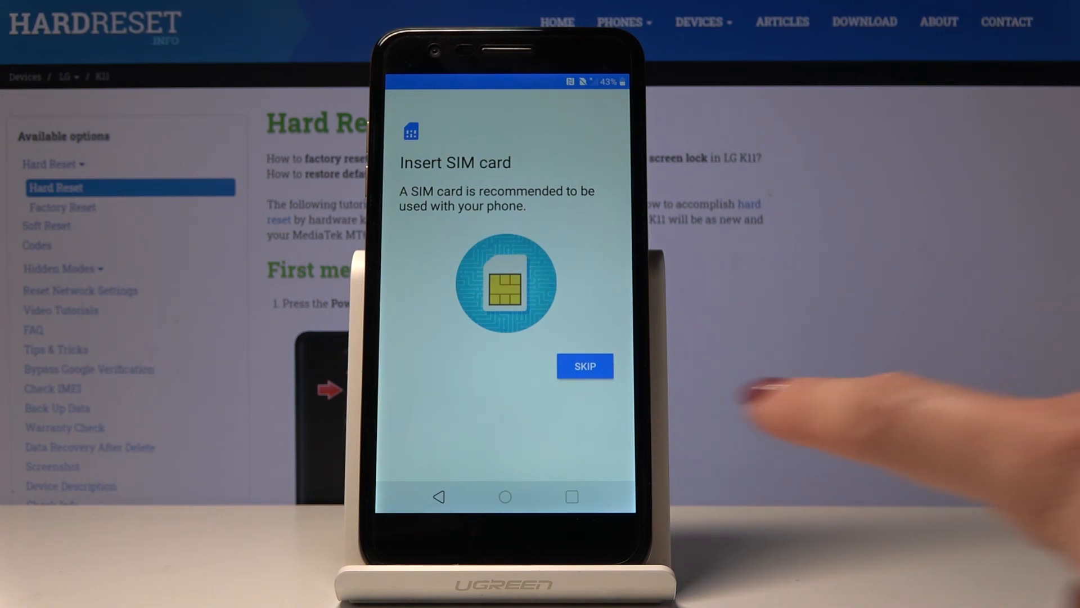
- Skip the SIM card step, switch Wi-Fi on and select the GSMCENTER 2.4 network
left_click(586, 366)
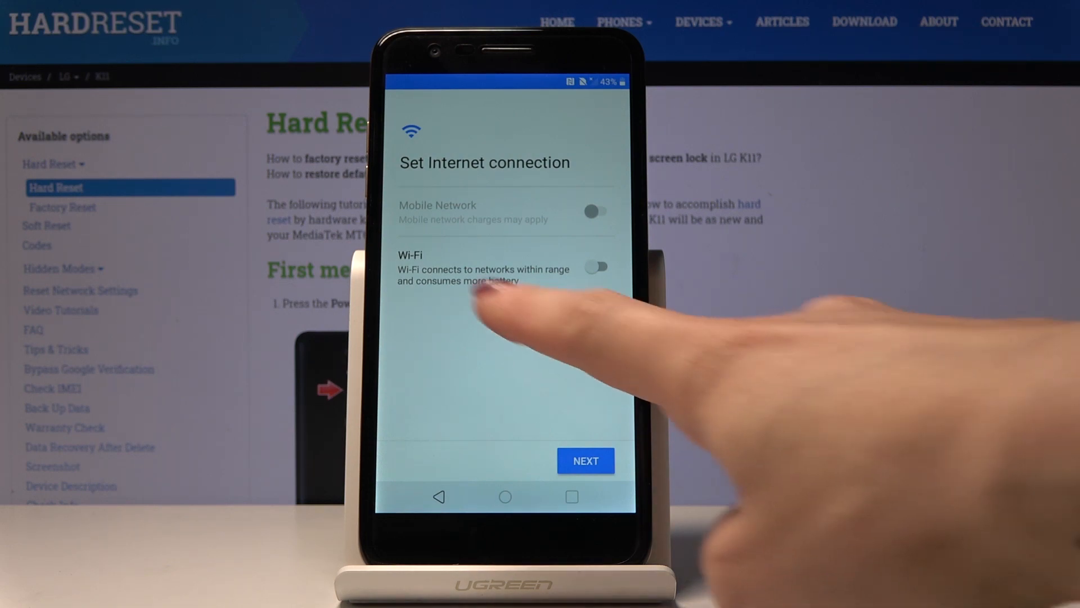
left_click(597, 267)
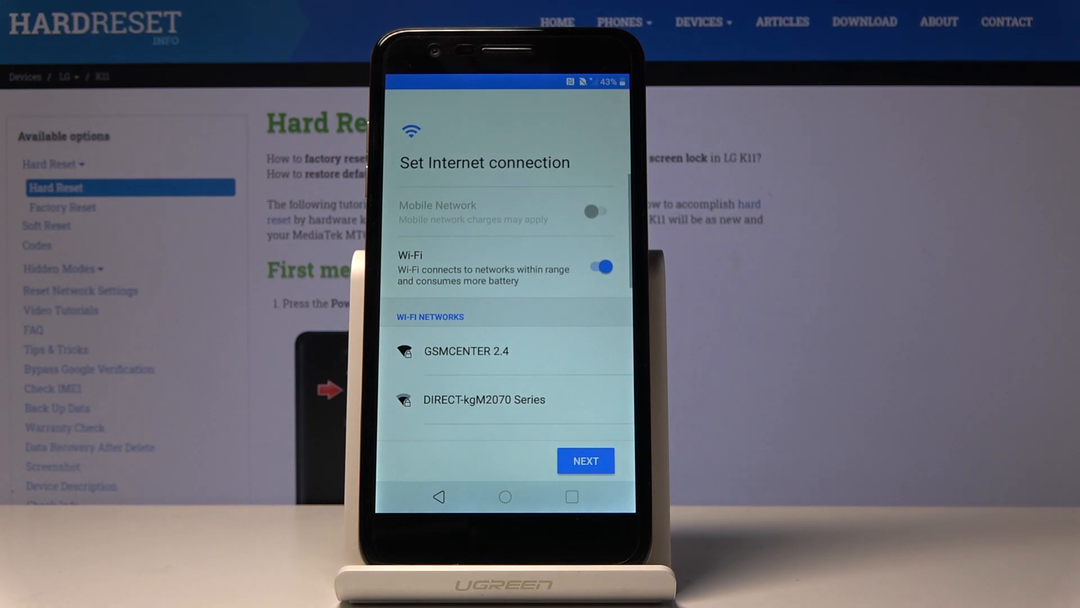
left_click(466, 352)
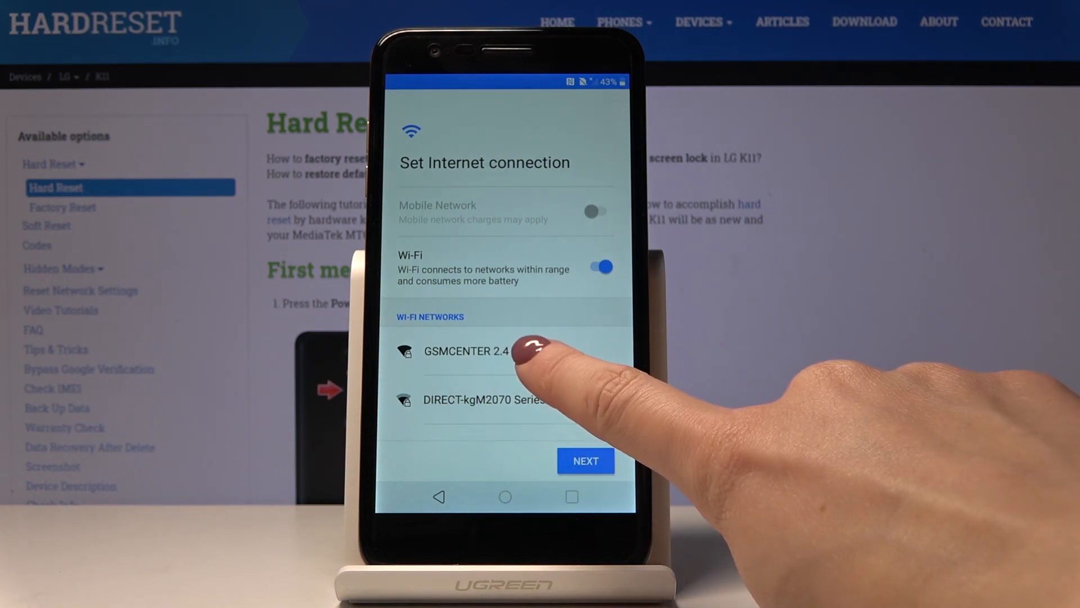
left_click(466, 351)
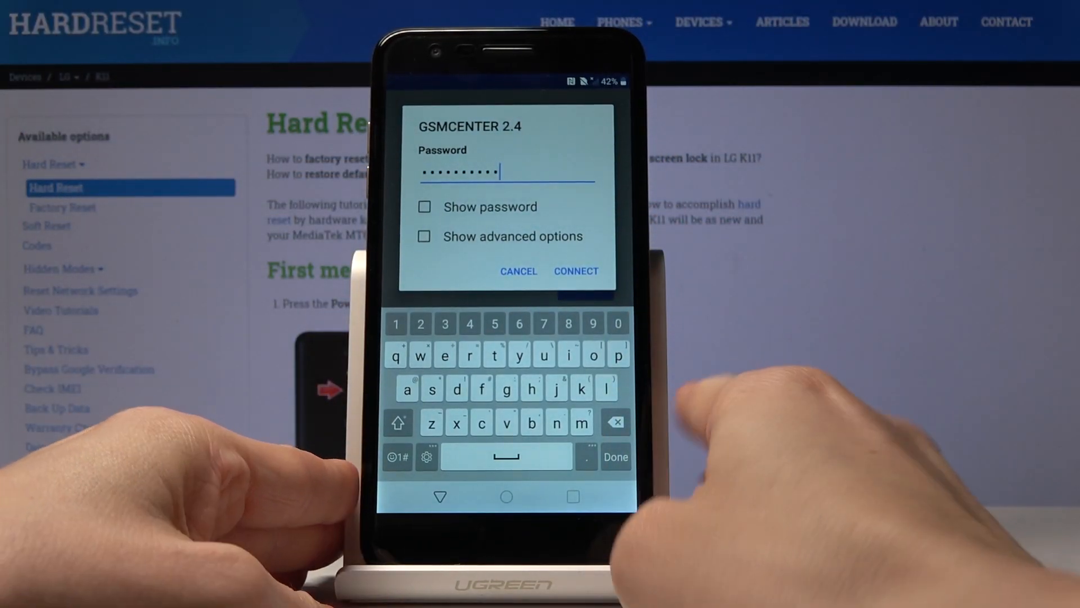
- Connect to GSMCENTER 2.4 with its password and continue past the internet step
left_click(575, 271)
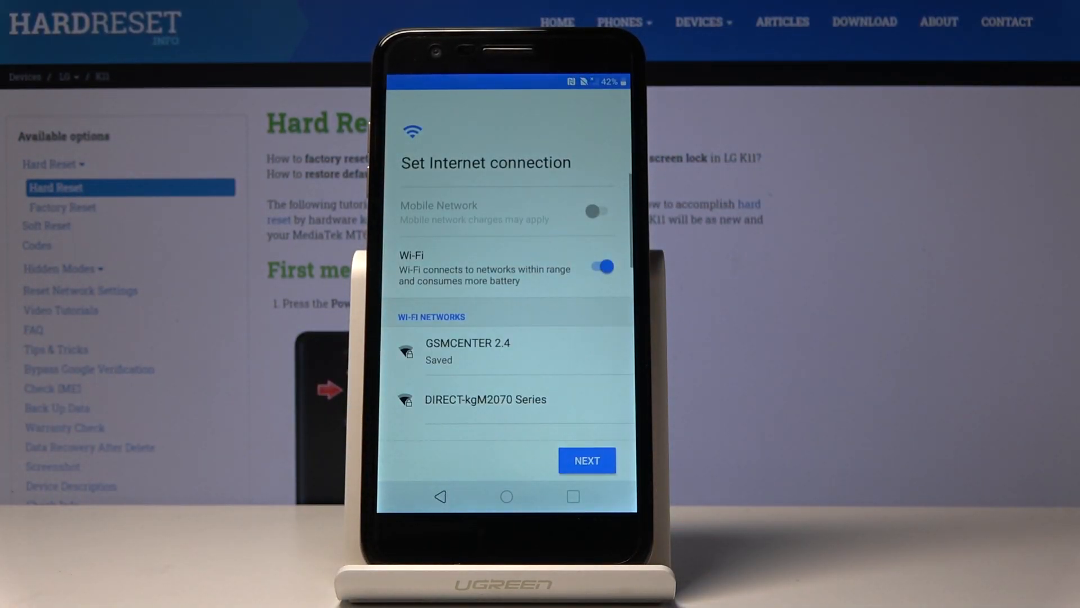
left_click(467, 352)
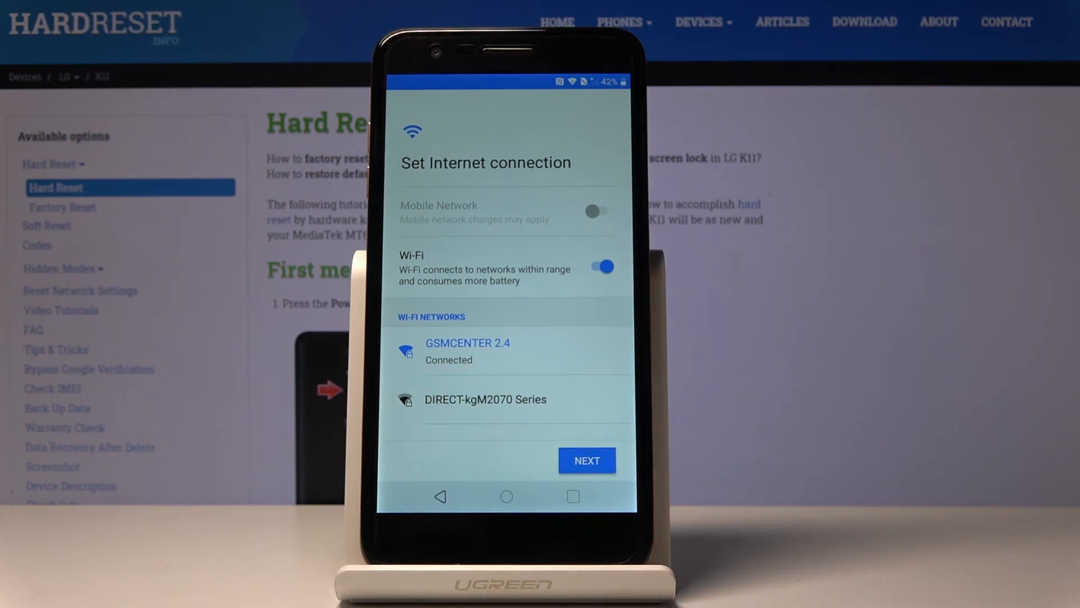
left_click(587, 461)
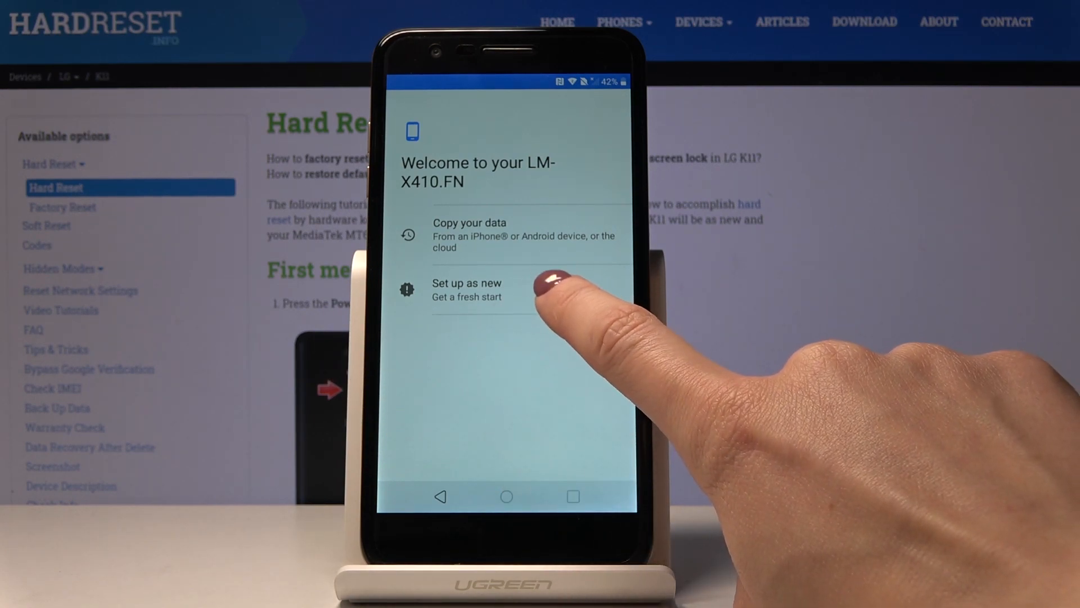
- Set the phone up as new and enter the Gmail address in the 'Email or phone' field
left_click(467, 290)
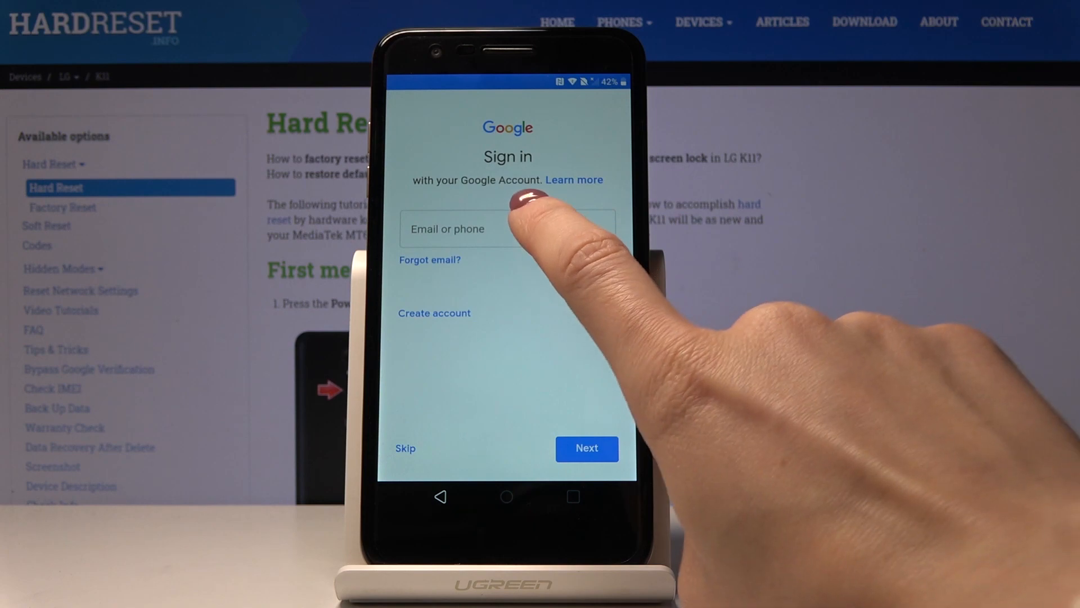
left_click(483, 228)
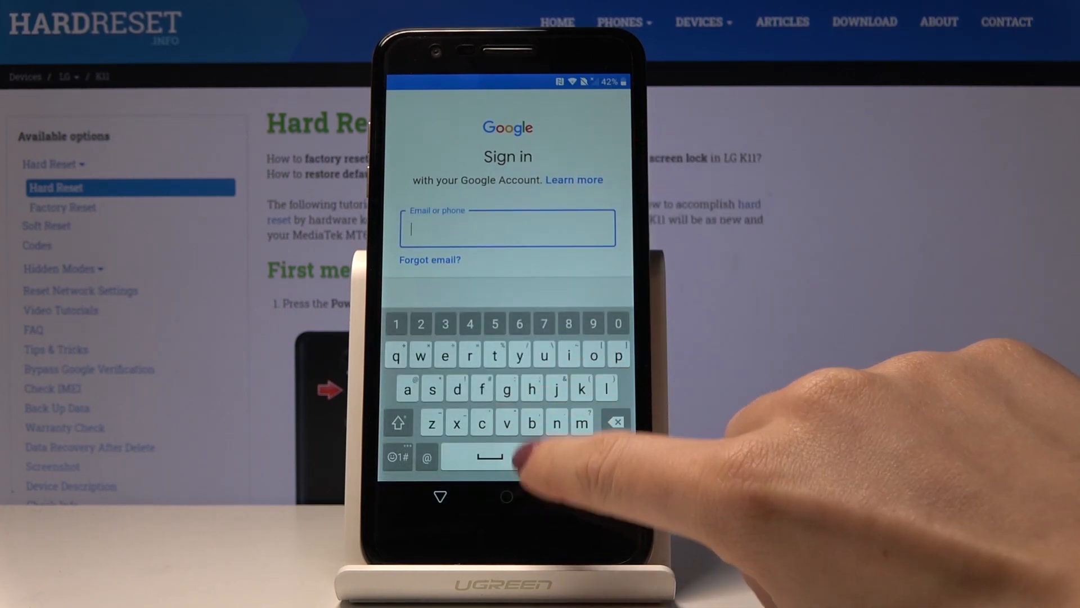
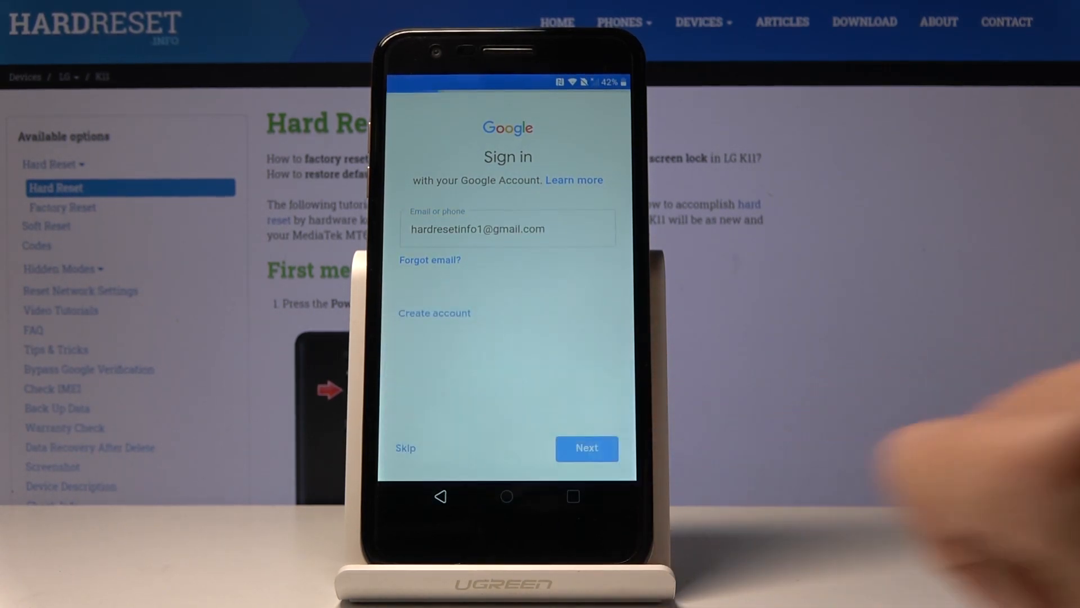
- Enter the Google account password, sign in and agree to Google's Terms of Service
left_click(586, 448)
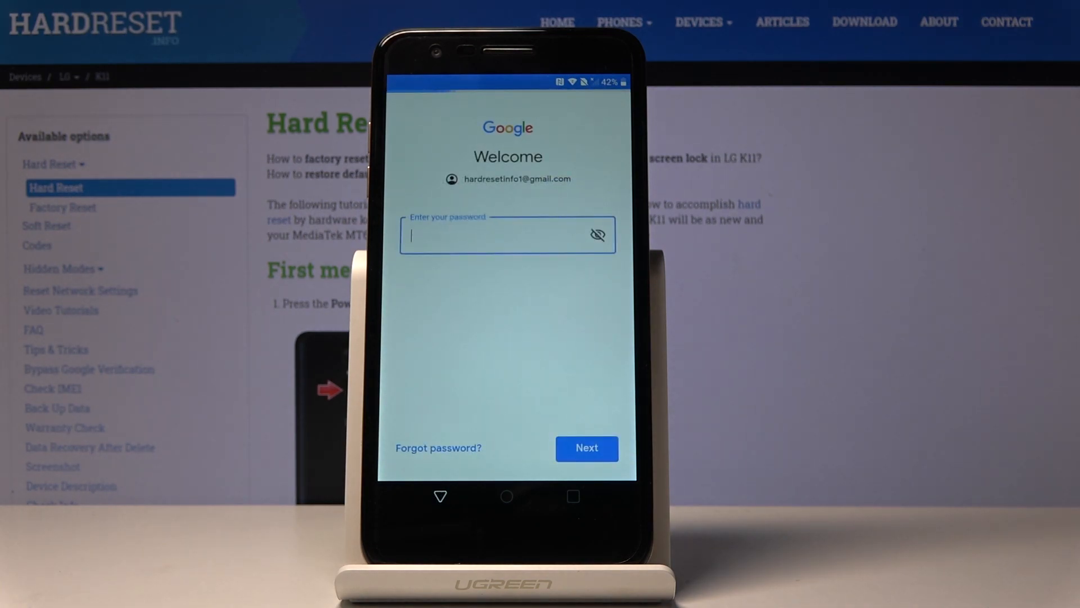
left_click(507, 234)
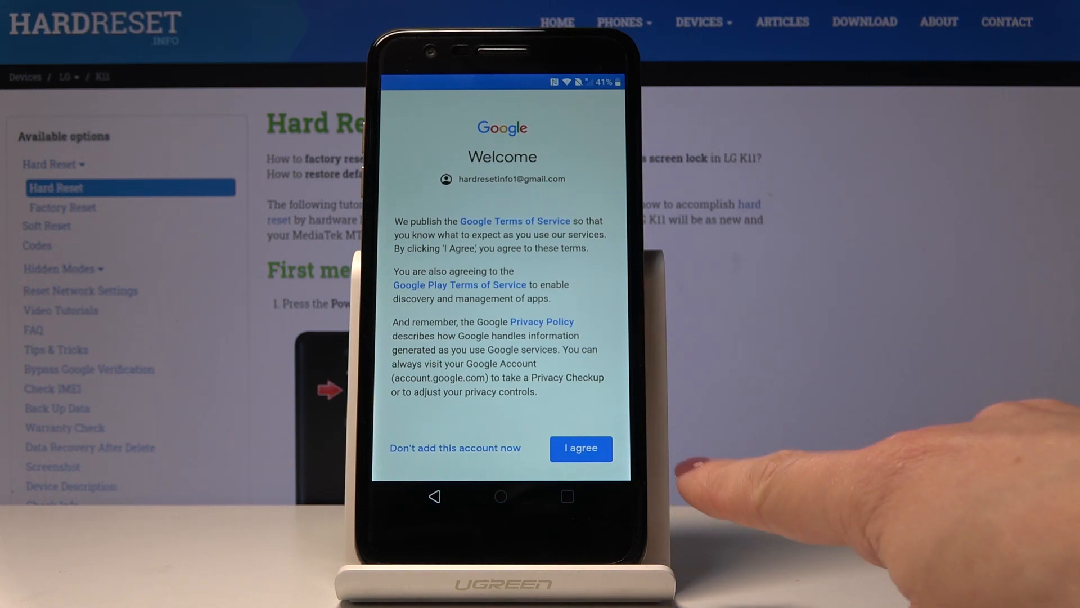
left_click(580, 448)
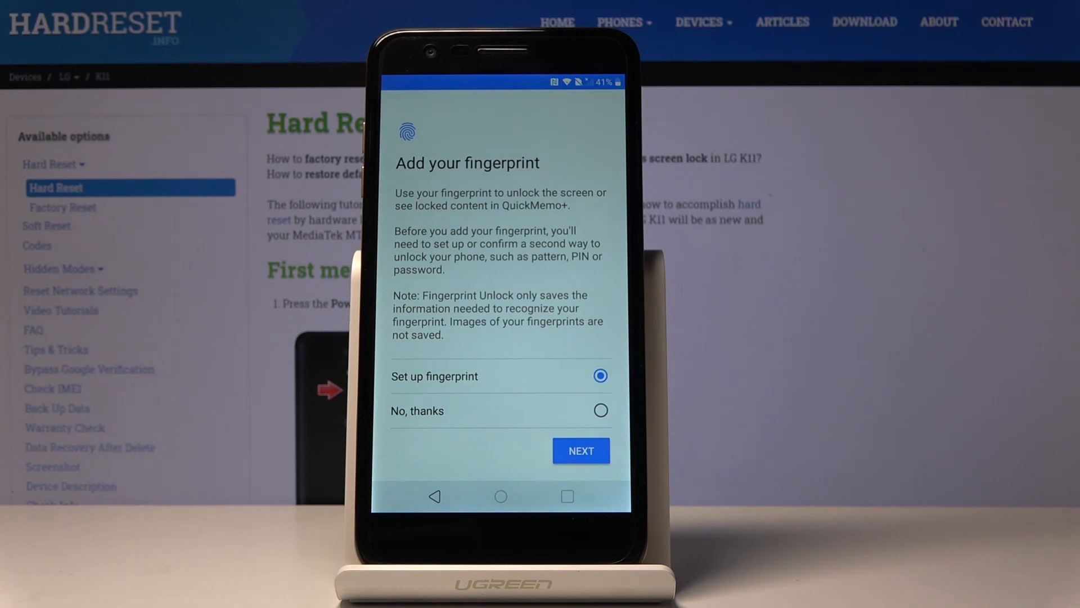
- Decline fingerprint setup with 'No, thanks' and continue to Google Services
left_click(600, 410)
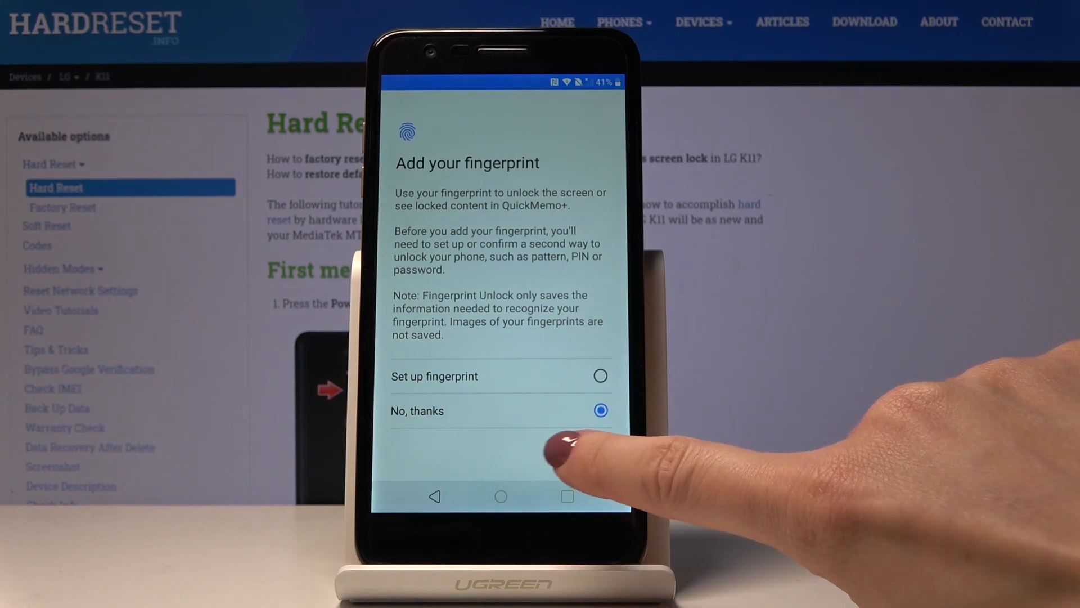
left_click(580, 450)
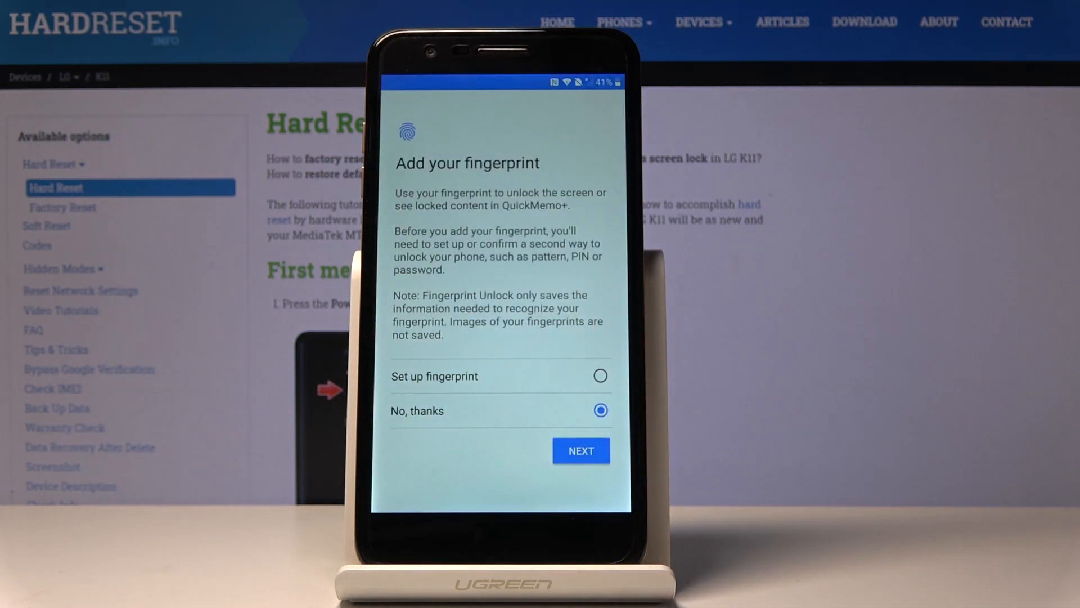
left_click(581, 451)
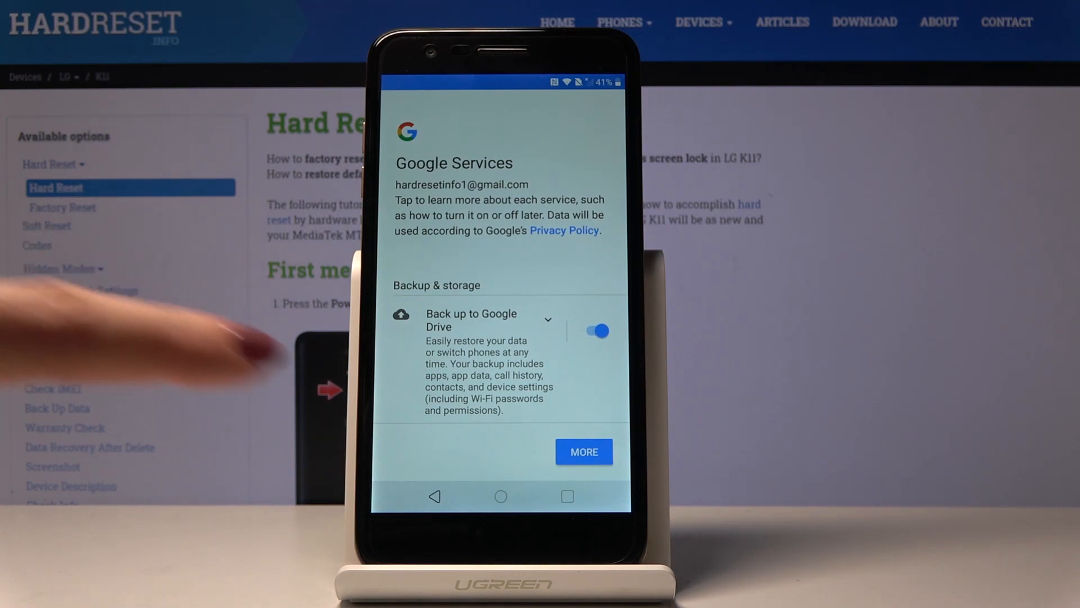
- Toggle Send system data off and back on, then agree to the Google Services settings
scroll("down", 3)
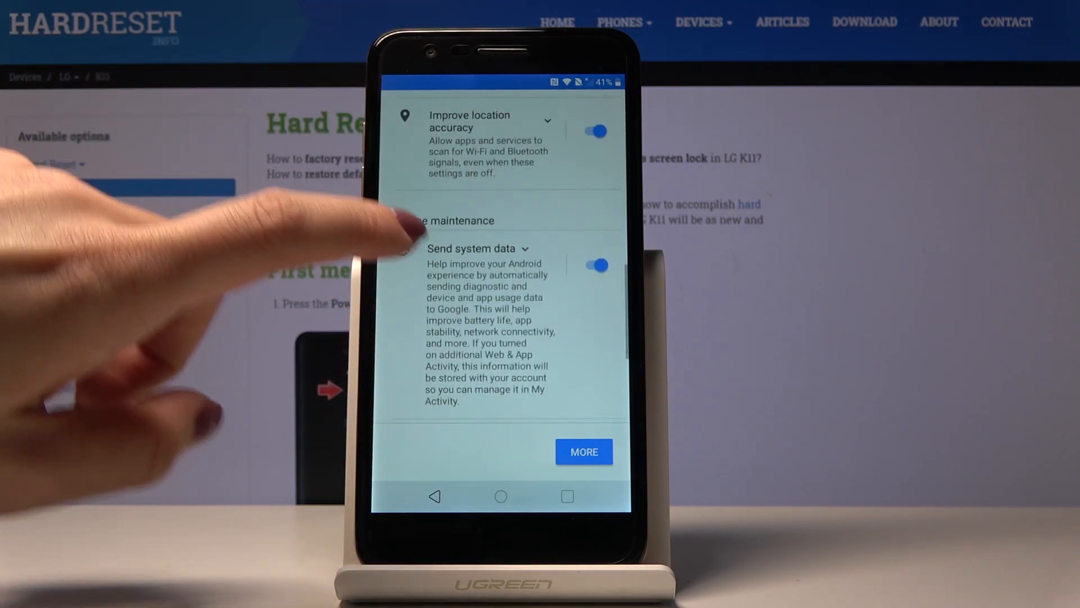
left_click(594, 266)
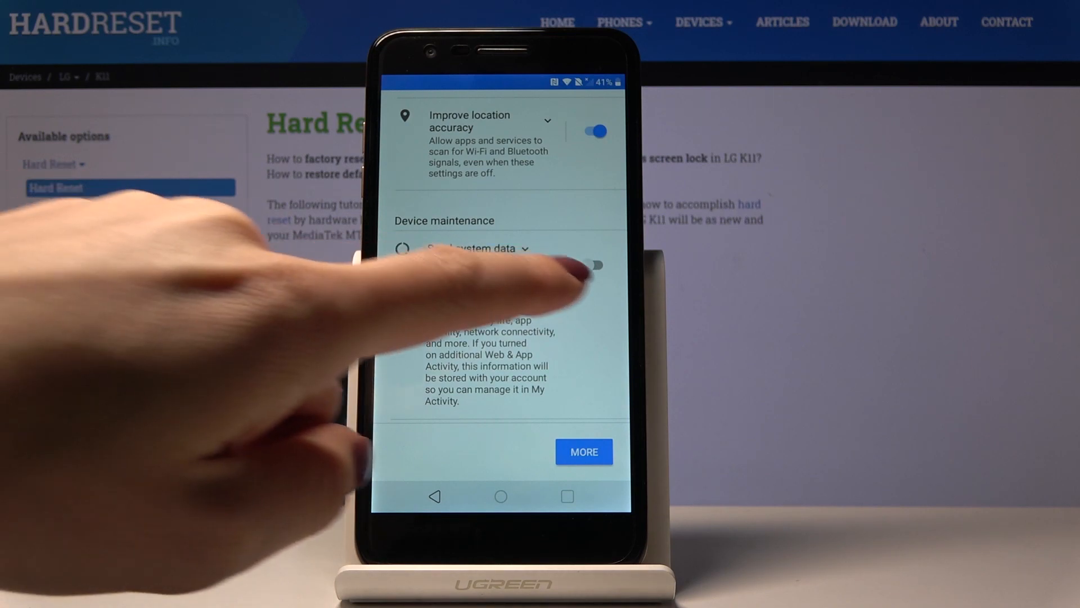
left_click(595, 266)
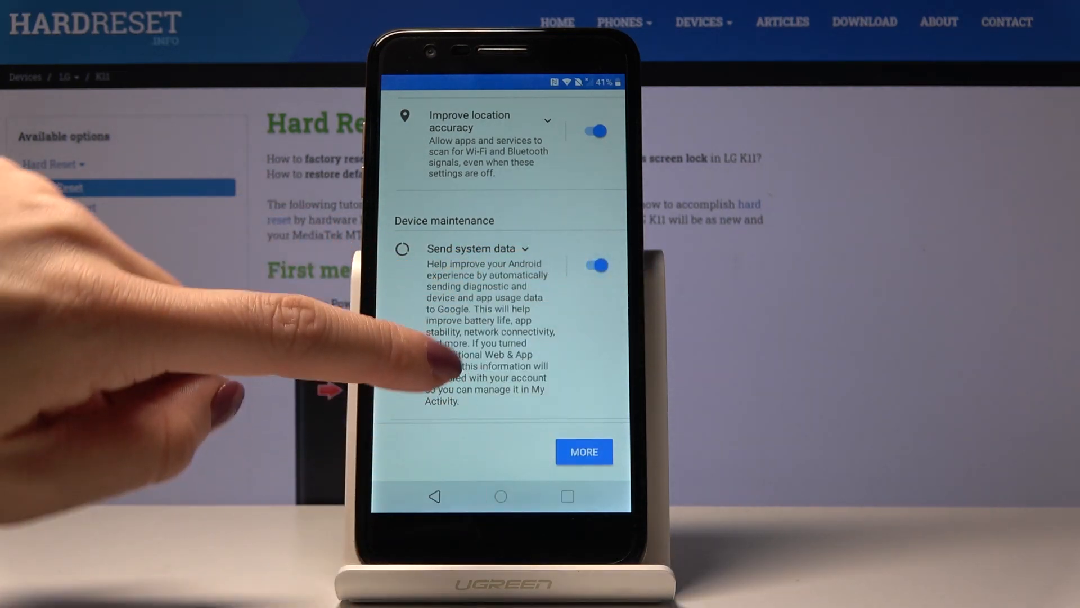
scroll("down", 3)
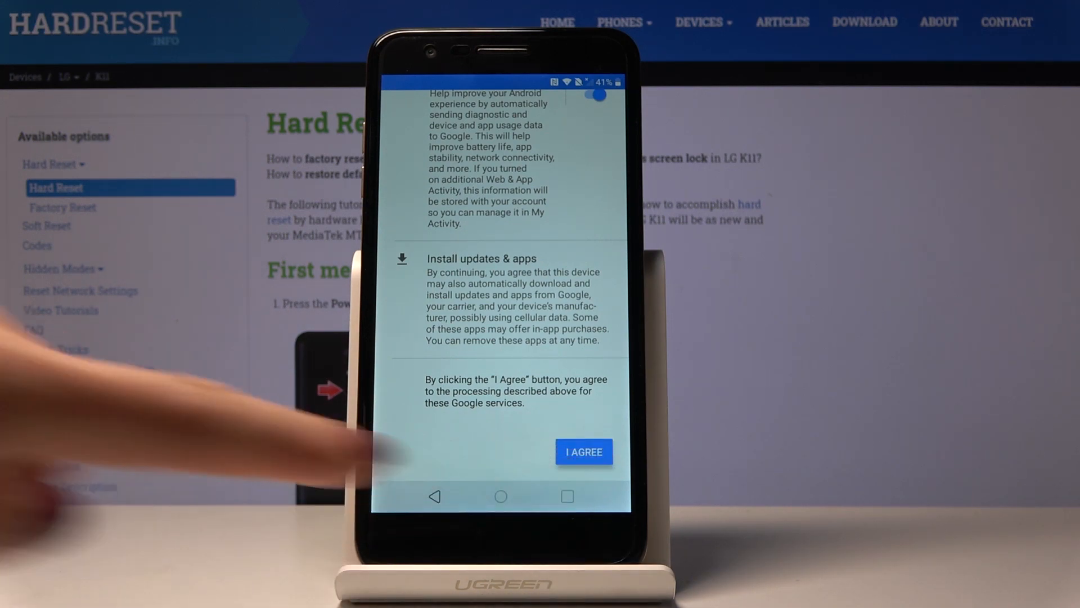
left_click(582, 451)
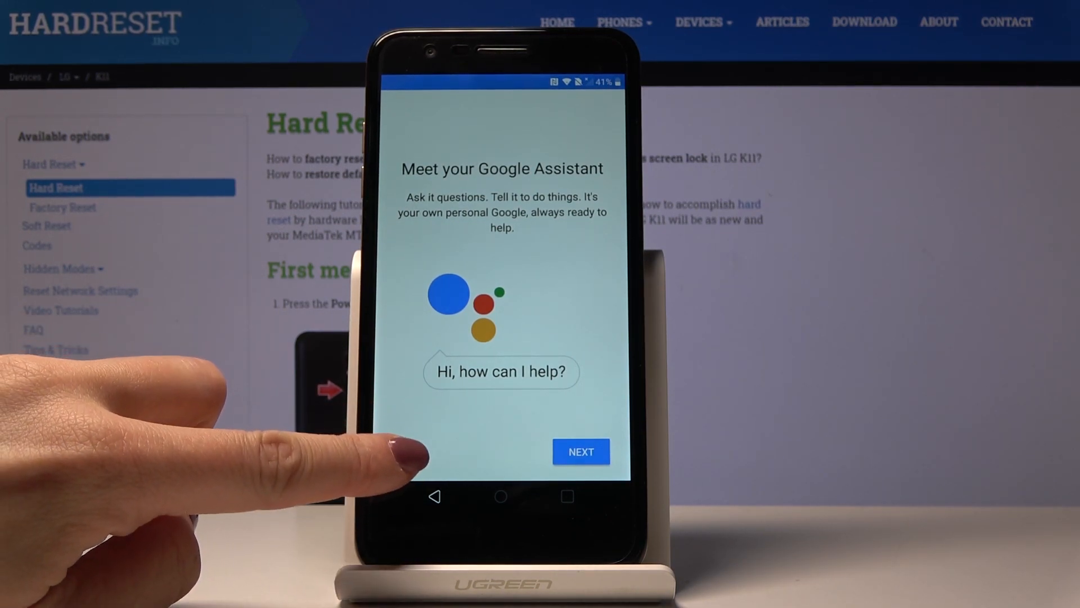
- Pass the Google Assistant intro and set the region to EU, EEA, Switzerland
left_click(580, 452)
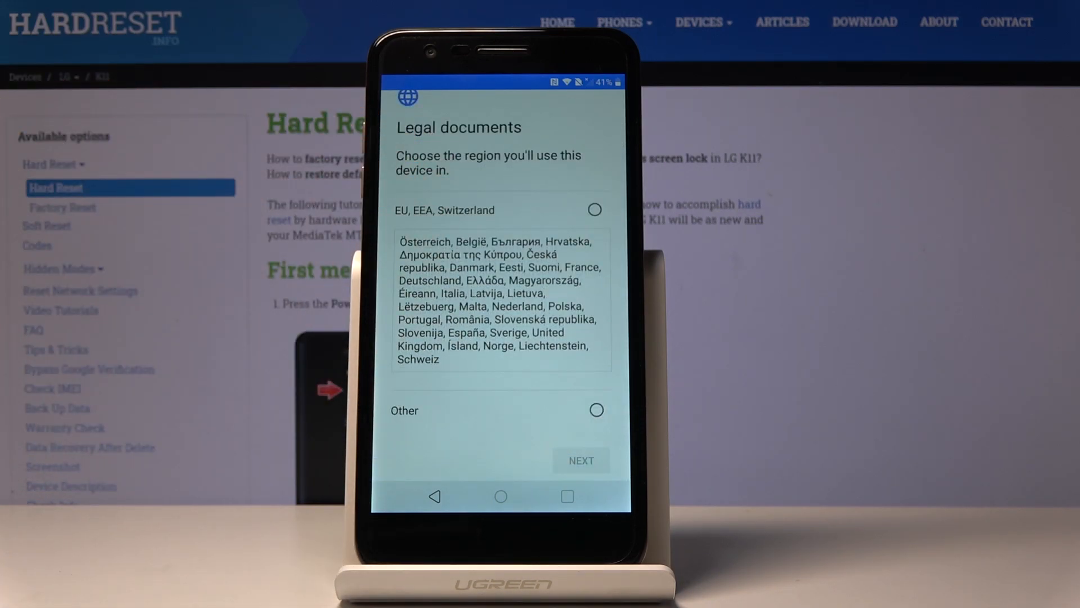
left_click(595, 210)
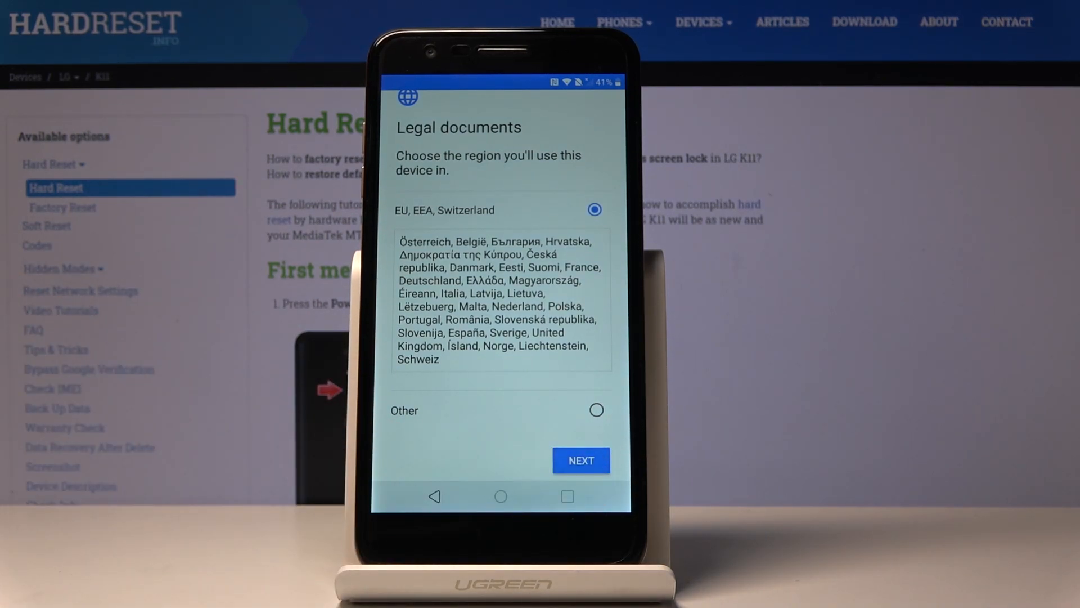
left_click(581, 459)
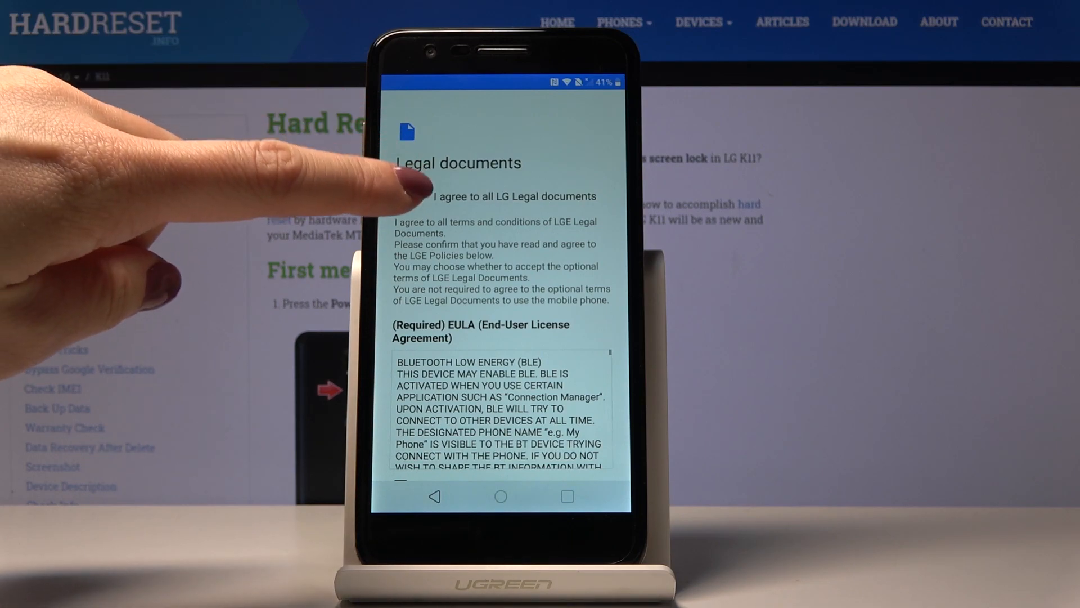
- Agree to all LG legal documents and finish setup at the home screen
left_click(407, 196)
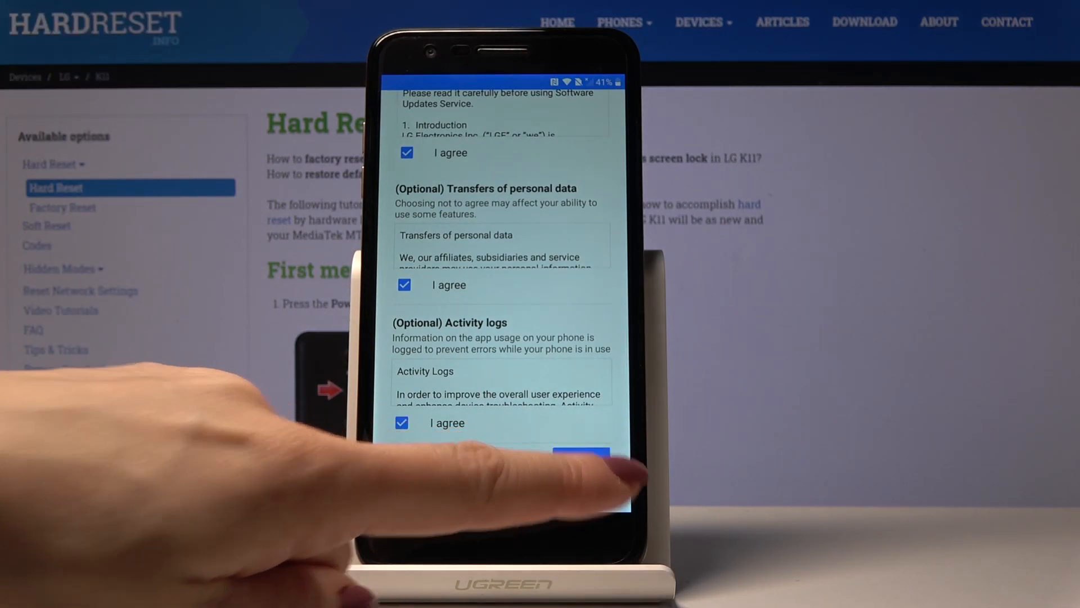
left_click(581, 458)
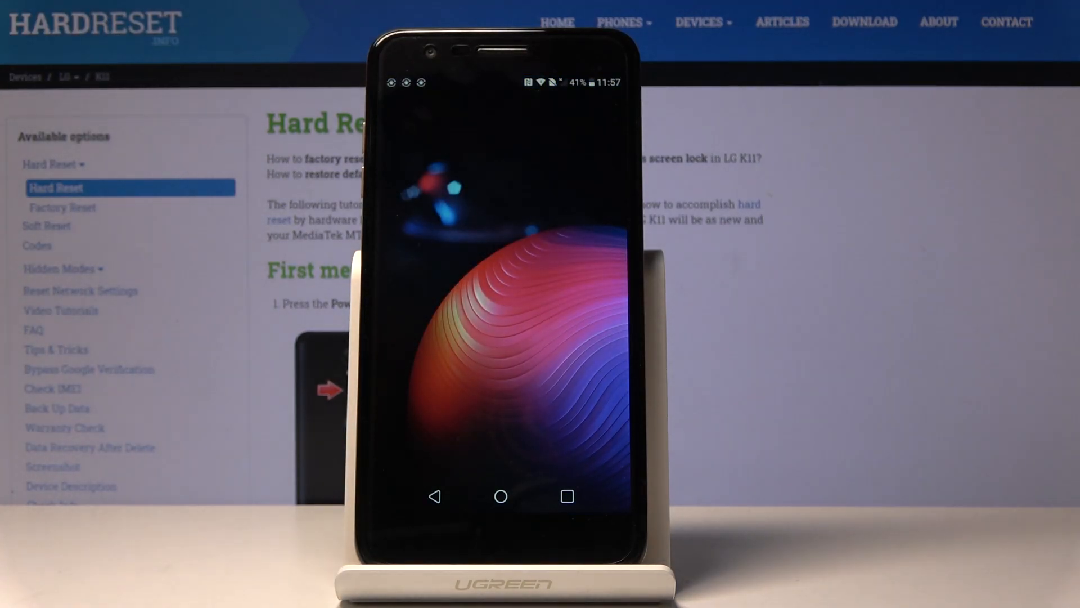